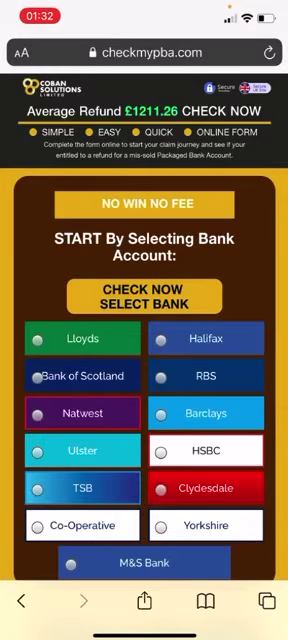
Enter first name Joe and surname Bloggs in the refund form.
{"action": "scroll", "scroll_direction": "down", "scroll_amount": 3}
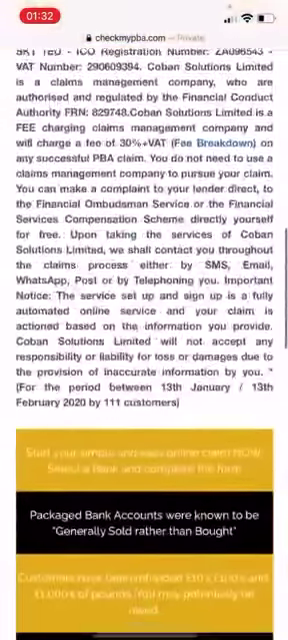
{"action": "scroll", "scroll_direction": "down", "scroll_amount": 3}
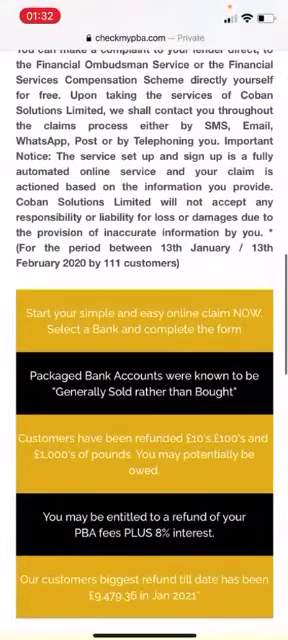
{"action": "scroll", "scroll_direction": "down", "scroll_amount": 3}
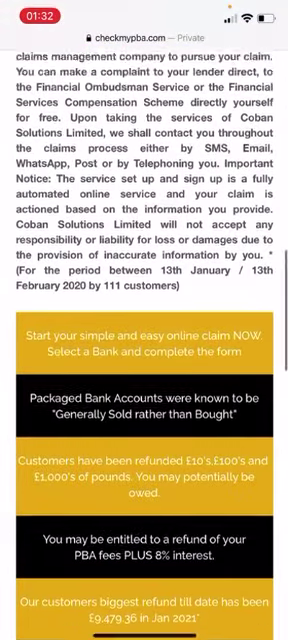
{"action": "scroll", "scroll_direction": "down", "scroll_amount": 3}
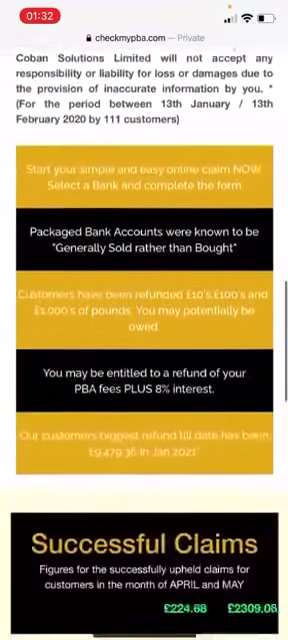
{"action": "scroll", "scroll_direction": "down", "scroll_amount": 3}
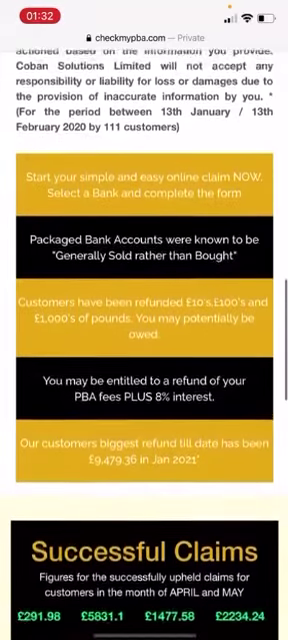
{"action": "scroll", "scroll_direction": "down", "scroll_amount": 3}
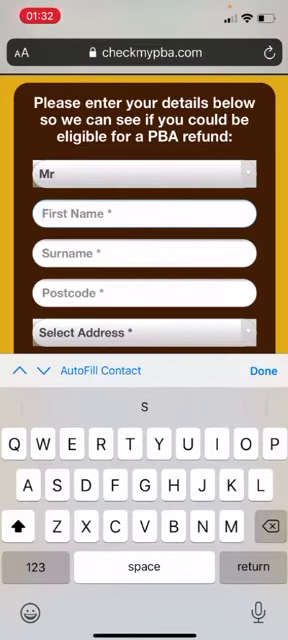
{"action": "type", "text": "J"}
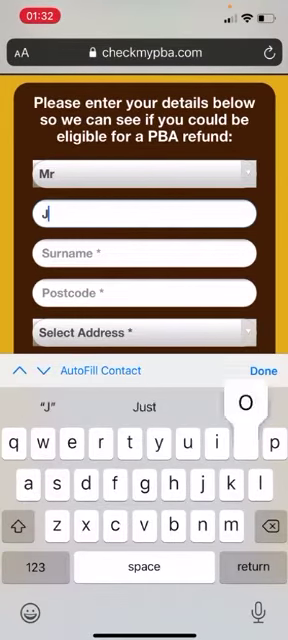
{"action": "type", "text": "oe"}
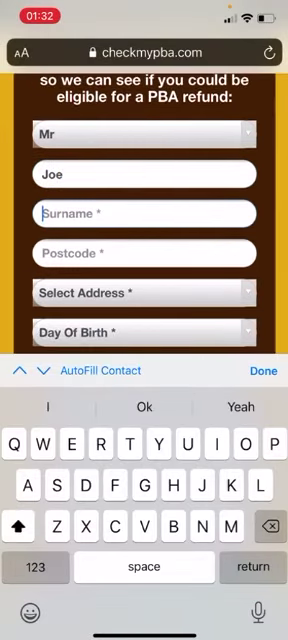
{"action": "type", "text": "Blog"}
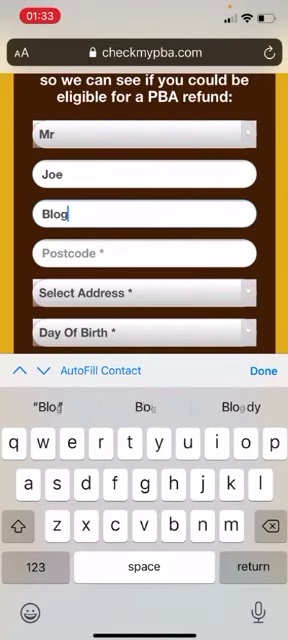
{"action": "type", "text": "gs"}
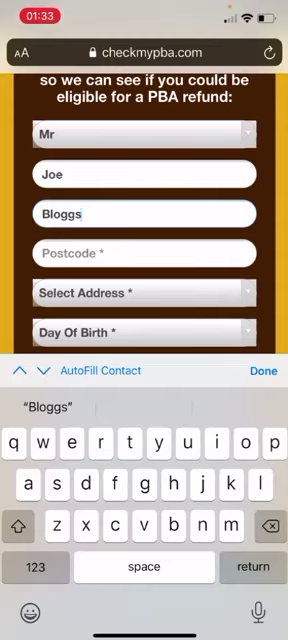
Enter postcode SK1 1EU and list the matching addresses.
{"action": "left_click", "coordinate": [144, 242]}
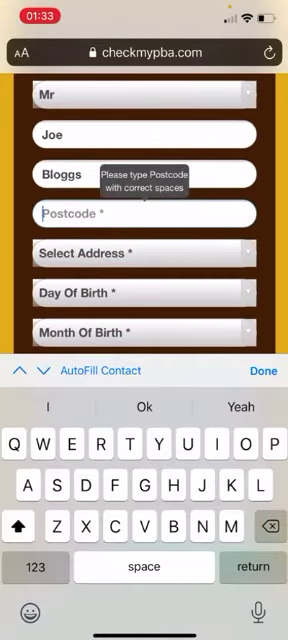
{"action": "type", "text": "SK1 1EU"}
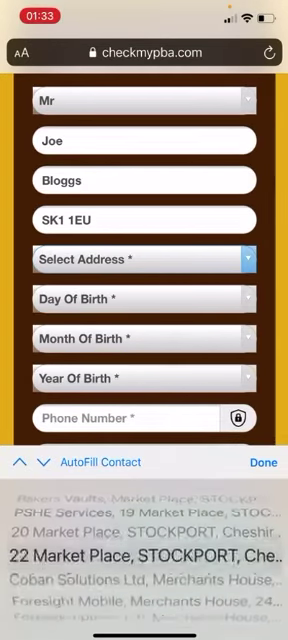
Choose the Coban Solutions address and set date of birth 1 January 1945.
{"action": "left_click", "coordinate": [144, 578]}
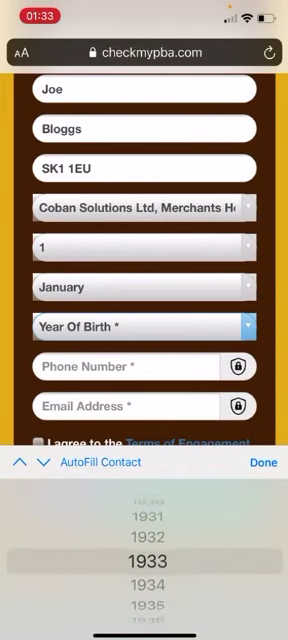
{"action": "scroll", "scroll_direction": "down", "scroll_amount": 3}
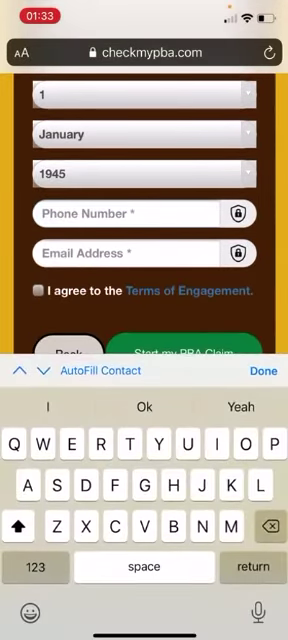
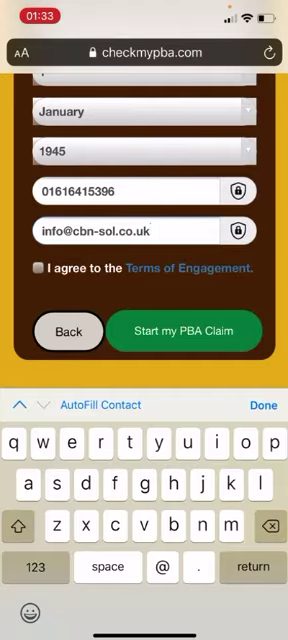
Start the PBA claim and reach the previous name/address questions and signature prompt.
{"action": "left_click", "coordinate": [32, 268]}
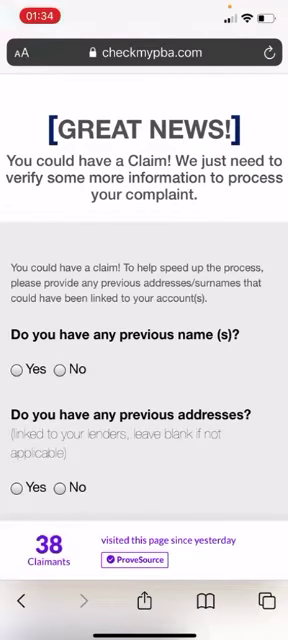
{"action": "scroll", "scroll_direction": "down", "scroll_amount": 3}
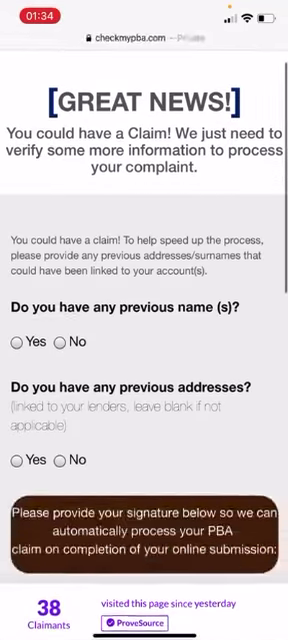
{"action": "scroll", "scroll_direction": "down", "scroll_amount": 3}
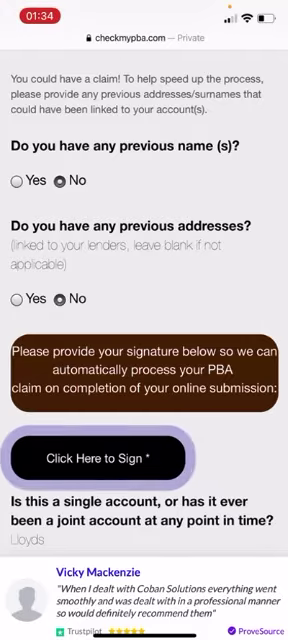
{"action": "scroll", "scroll_direction": "down", "scroll_amount": 3}
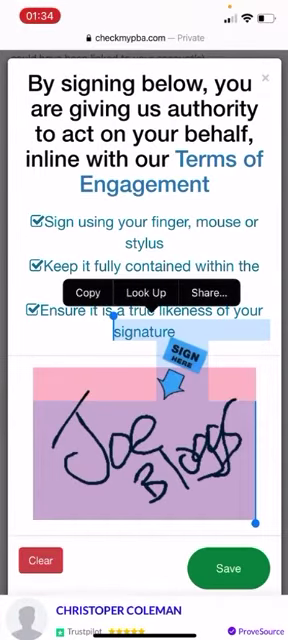
Save the drawn signature, mark the account Single and accept the Terms of Engagement.
{"action": "left_click", "coordinate": [228, 568]}
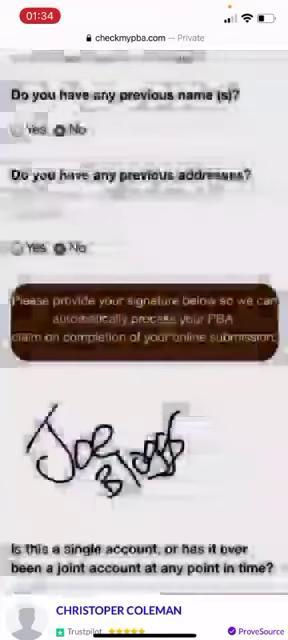
{"action": "scroll", "scroll_direction": "down", "scroll_amount": 3}
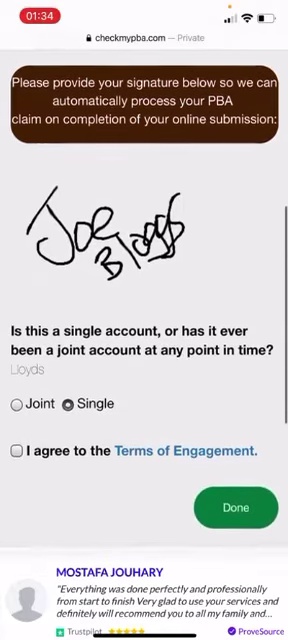
{"action": "left_click", "coordinate": [22, 448]}
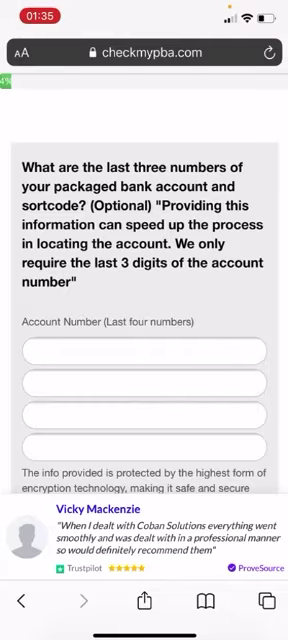
Enter account number digits 6 and 5 and sort code 12 34 56.
{"action": "scroll", "scroll_direction": "down", "scroll_amount": 3}
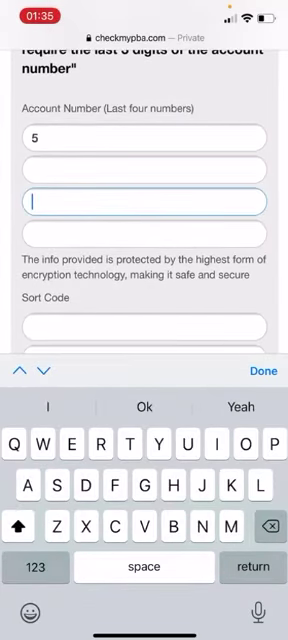
{"action": "type", "text": "6"}
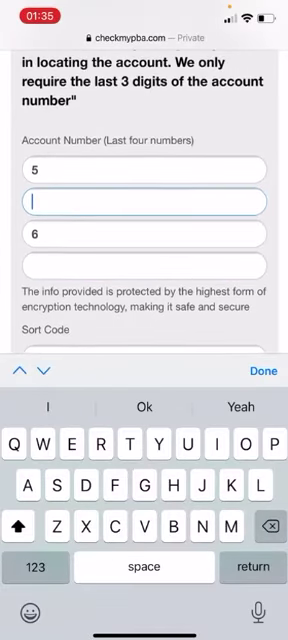
{"action": "type", "text": "5"}
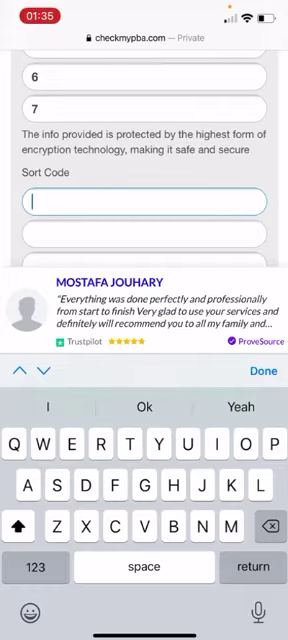
{"action": "left_click", "coordinate": [36, 568]}
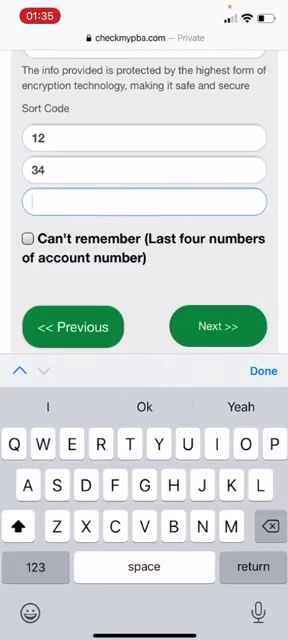
{"action": "type", "text": "56"}
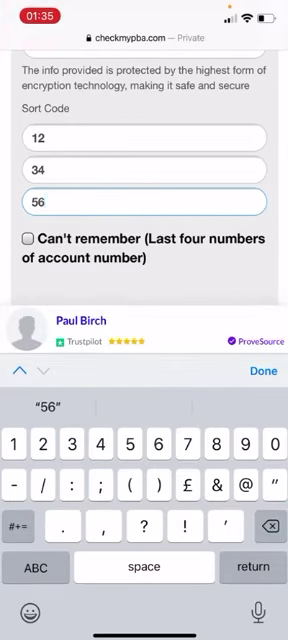
Mark the account number as can't remember and dismiss the note.
{"action": "scroll", "scroll_direction": "down", "scroll_amount": 3}
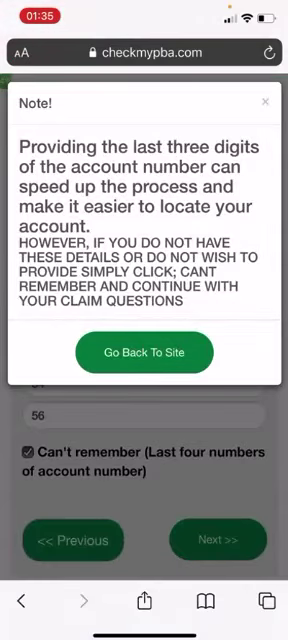
{"action": "left_click", "coordinate": [144, 352]}
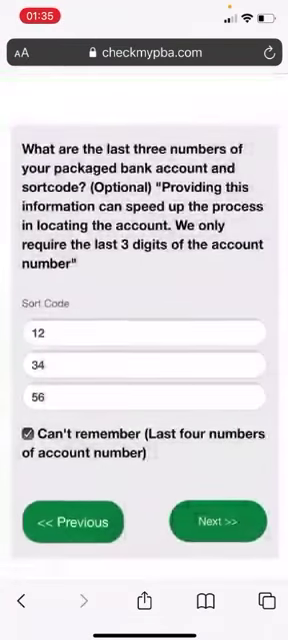
Answer the point-of-sale questions and continue to question 4.1 on financial difficulties.
{"action": "left_click", "coordinate": [216, 522]}
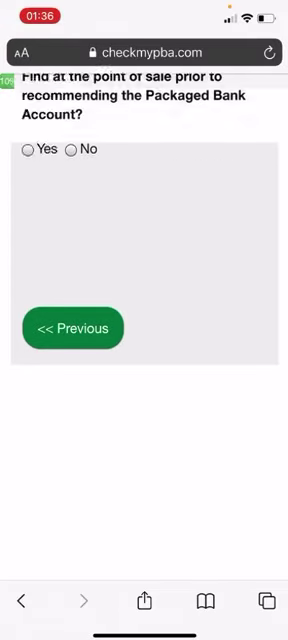
{"action": "scroll", "scroll_direction": "down", "scroll_amount": 3}
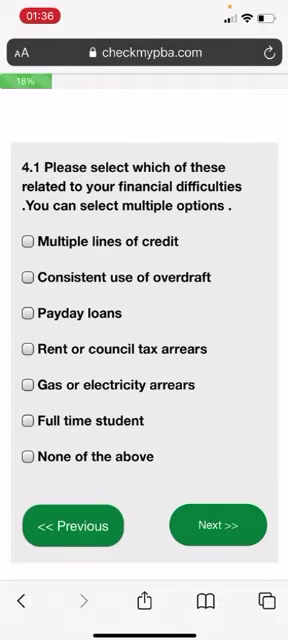
Mark multiple lines of credit as a financial difficulty and continue to question 11.5.
{"action": "left_click", "coordinate": [24, 312]}
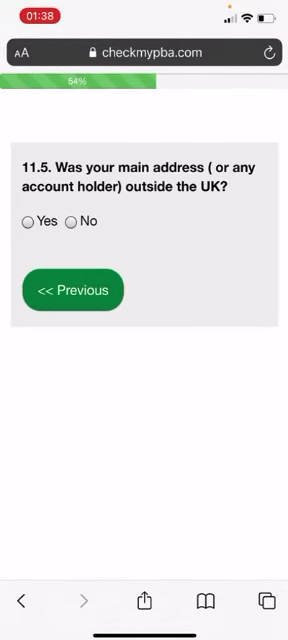
Answer yes to a main address outside the UK and answer 11.6 on other products.
{"action": "left_click", "coordinate": [28, 220]}
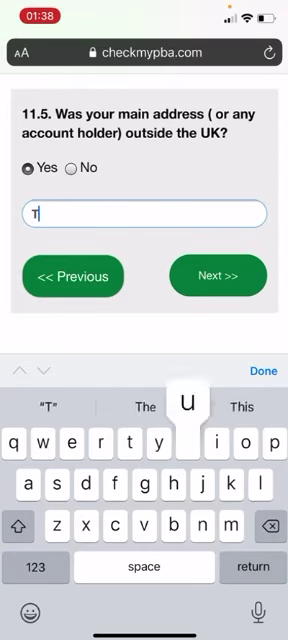
{"action": "left_click", "coordinate": [218, 276]}
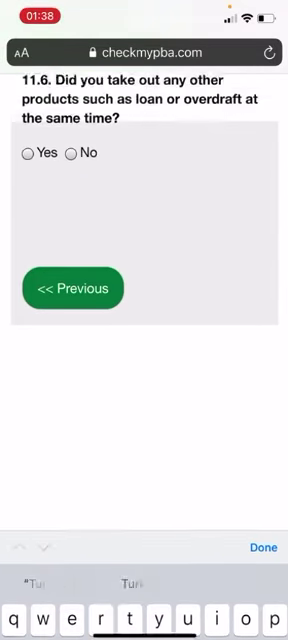
{"action": "left_click", "coordinate": [264, 548]}
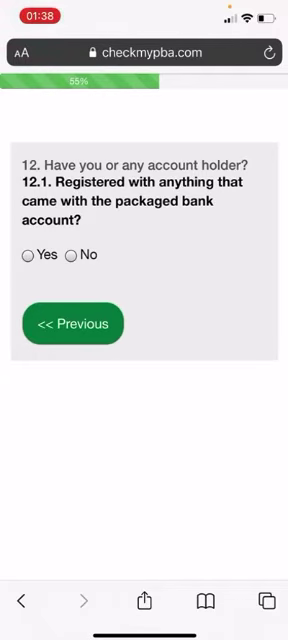
Answer yes to registering benefits, with Travel Insurance selected, reaching question 12.3.
{"action": "left_click", "coordinate": [32, 254]}
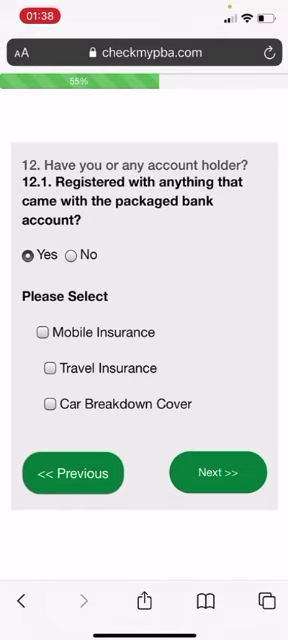
{"action": "left_click", "coordinate": [48, 368]}
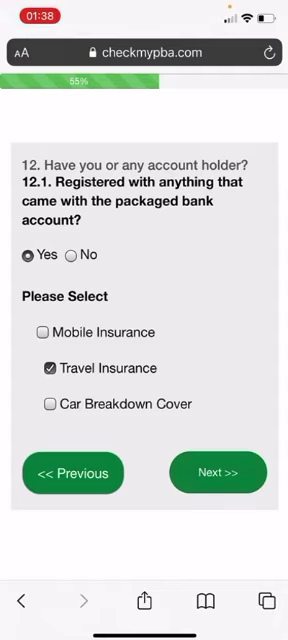
{"action": "left_click", "coordinate": [216, 472]}
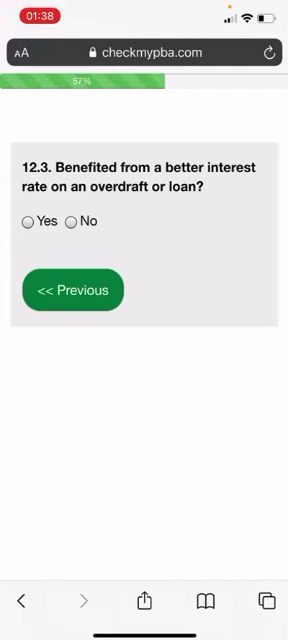
Answer yes to getting a better interest rate and continue to question 15 on holidays.
{"action": "left_click", "coordinate": [28, 222]}
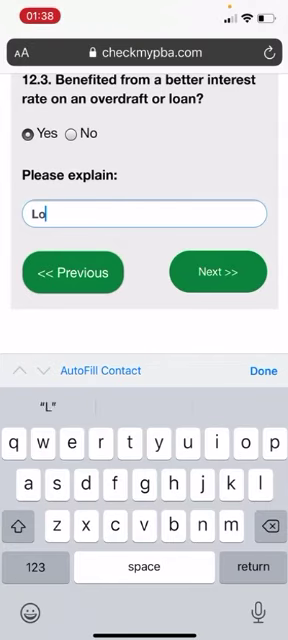
{"action": "left_click", "coordinate": [216, 272]}
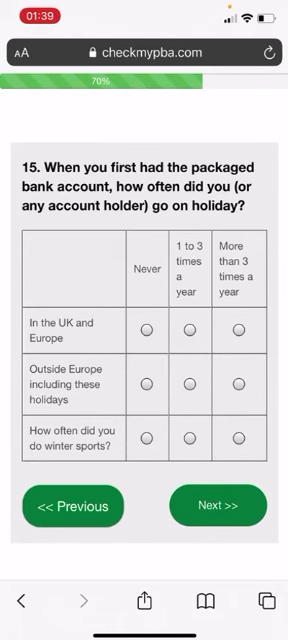
Set holidays to more than 3 times a year, winter sports to Never, and reach question 16.
{"action": "left_click", "coordinate": [238, 330]}
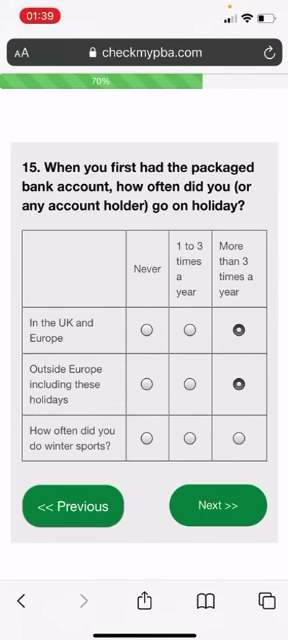
{"action": "left_click", "coordinate": [148, 436]}
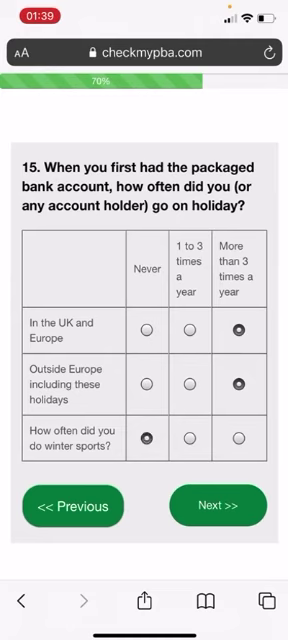
{"action": "left_click", "coordinate": [216, 504]}
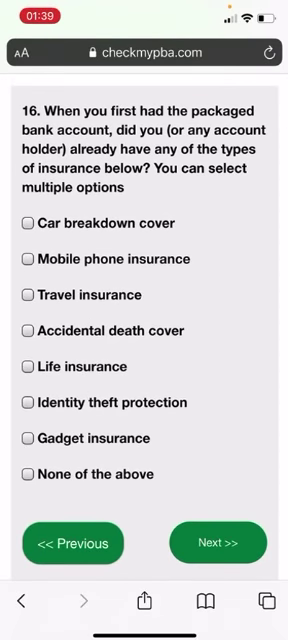
Answer question 16 on existing insurance and review the claim's summary statements.
{"action": "left_click", "coordinate": [24, 402]}
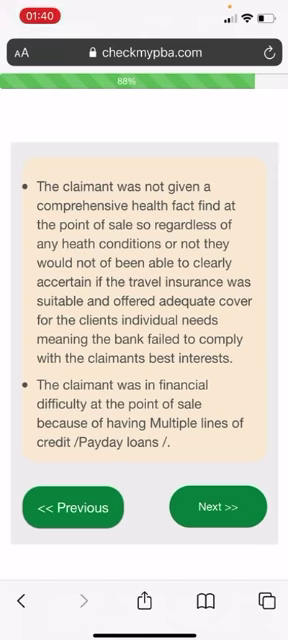
{"action": "scroll", "scroll_direction": "down", "scroll_amount": 3}
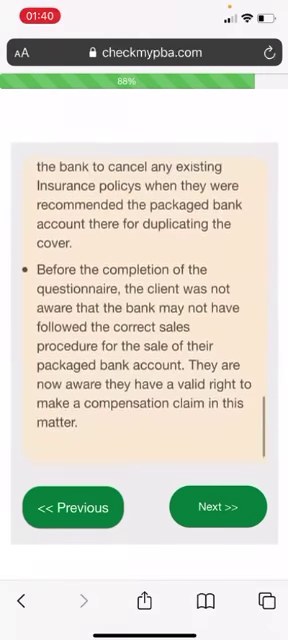